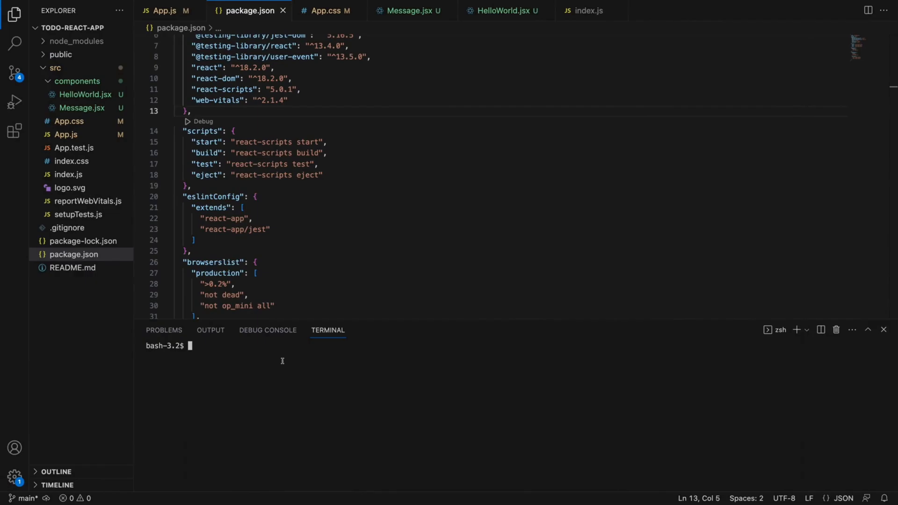
Run npm start to serve the app at localhost:3000, then return to the editor.
text(npm start)
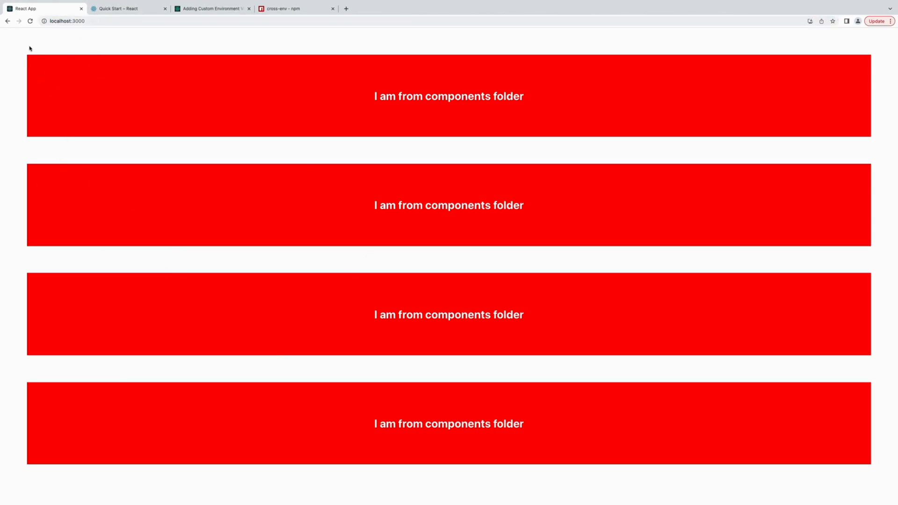
click(66, 21)
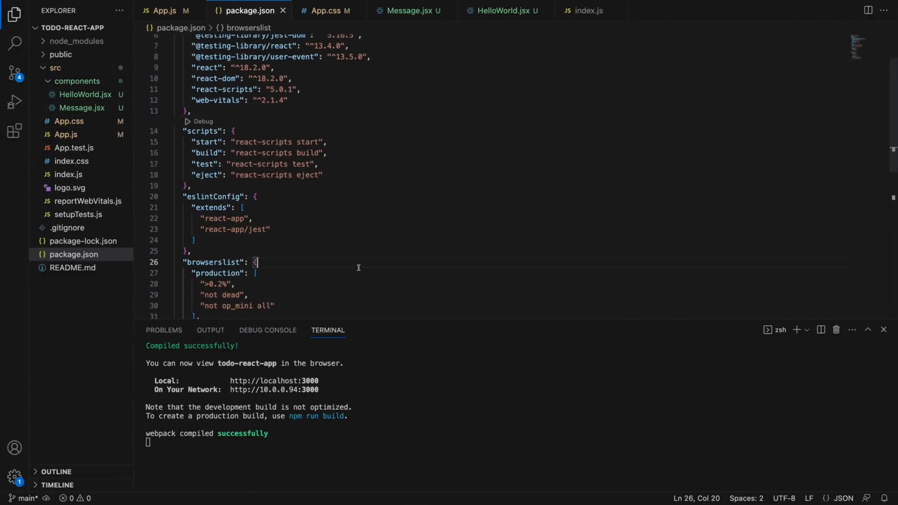
mouse_move(334, 228)
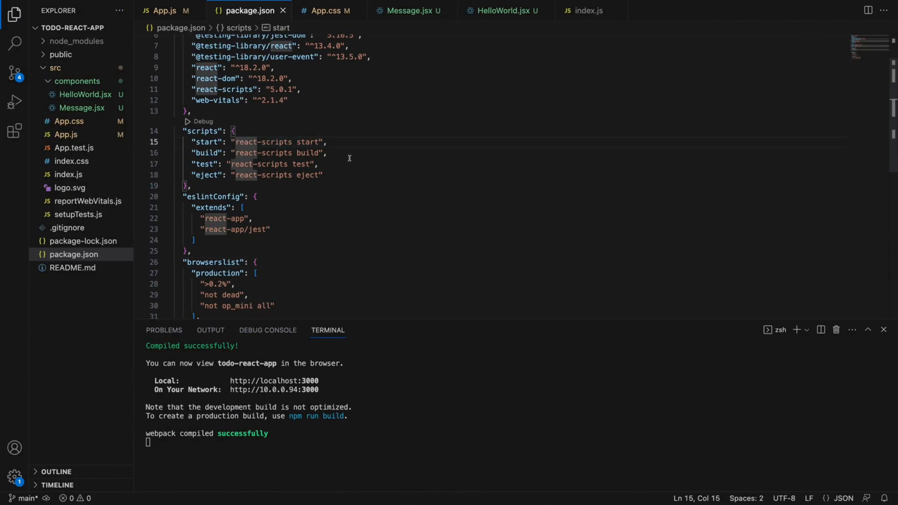
Change the start script to "PORT=3010 react-scripts start", save, stop the server and rerun npm start.
text(PORT 301)
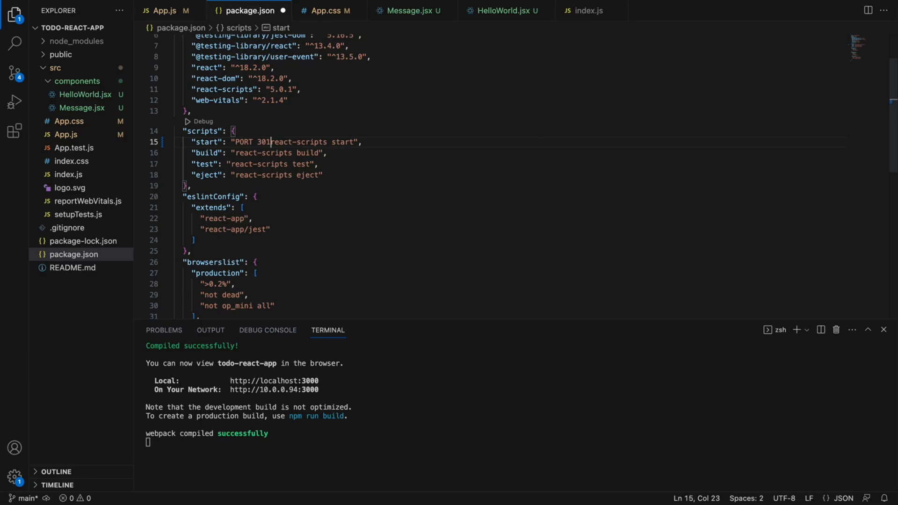
text(0)
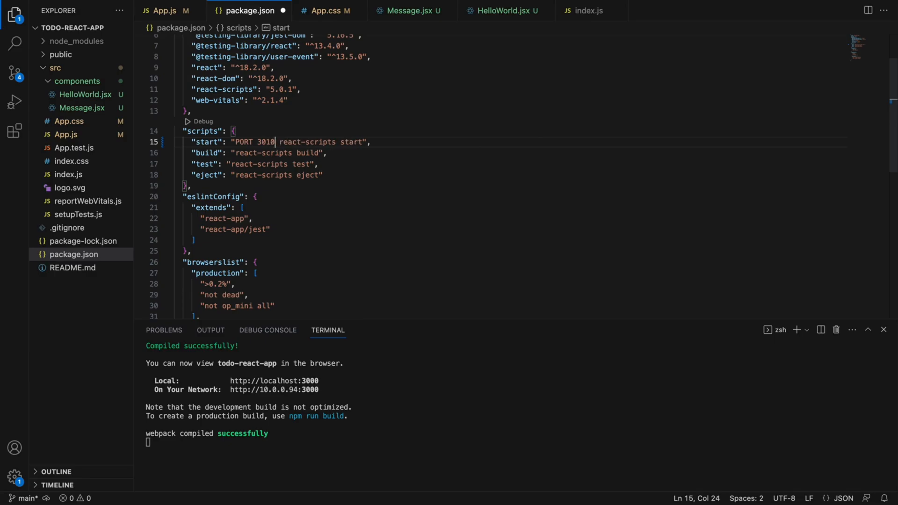
text(=)
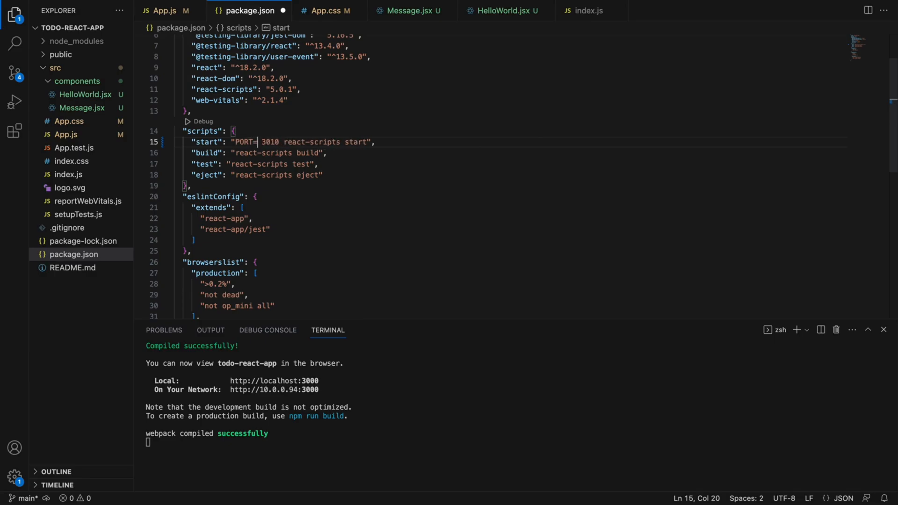
key(Backspace)
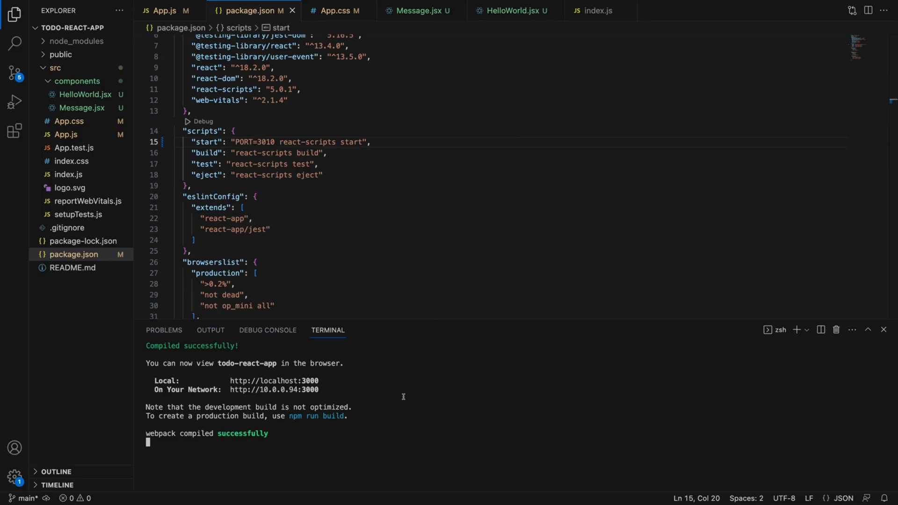
key(ctrl+c)
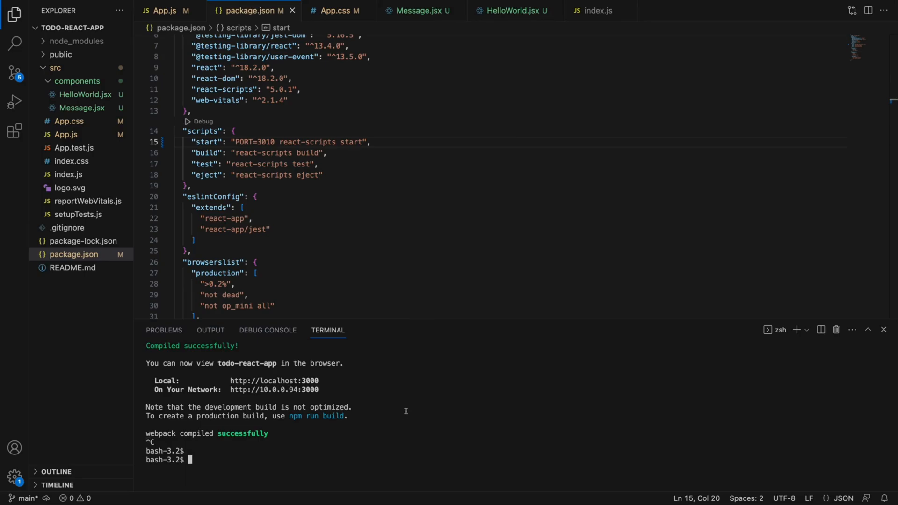
text(npm start)
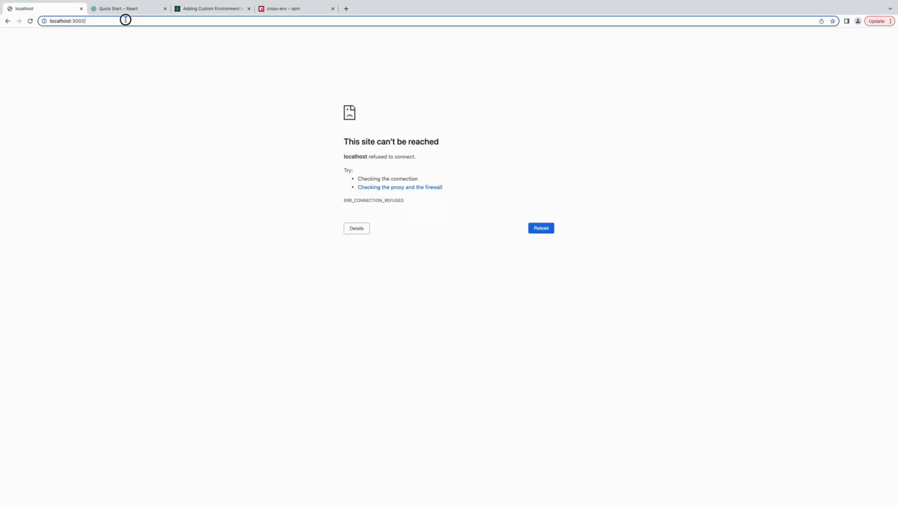
Load the app at localhost:3010, then switch to the cross-env npm tab.
key(Backspace)
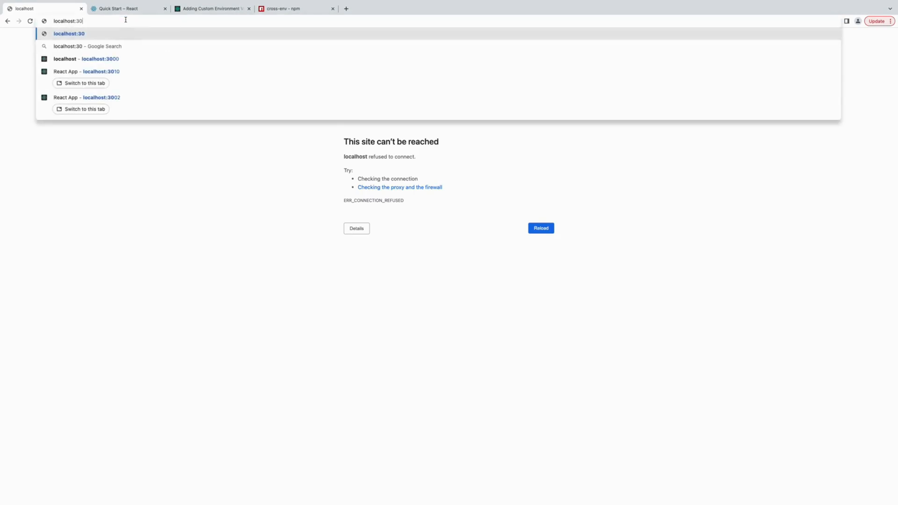
click(86, 71)
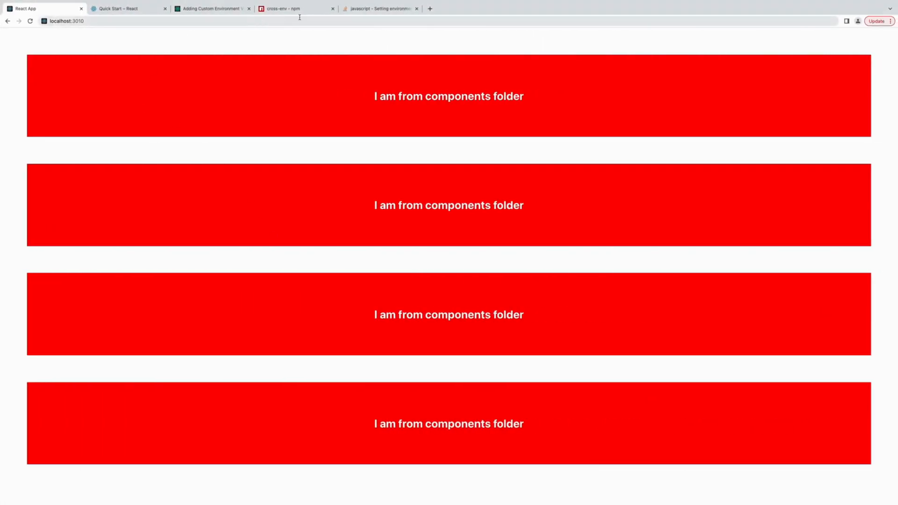
click(291, 8)
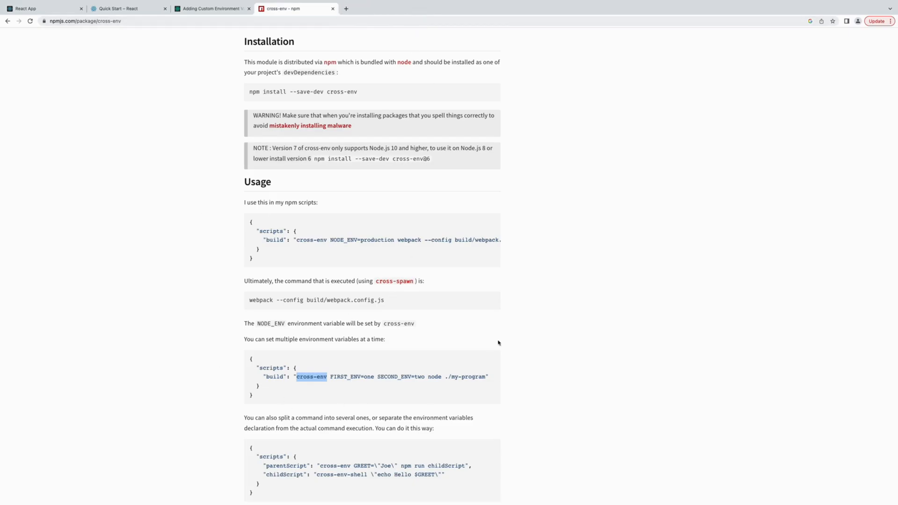
Read cross-env's description and Installation notes on its npm page.
scroll(up, 3)
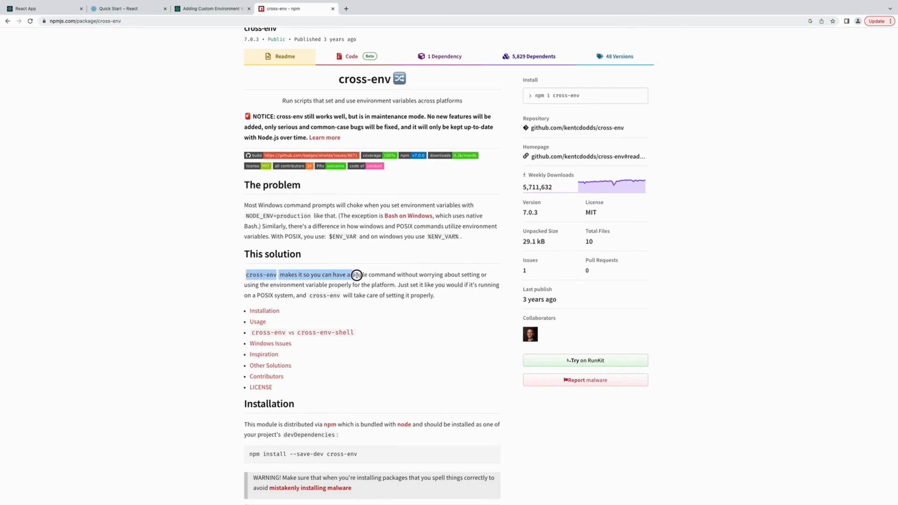
drag(355, 274, 478, 274)
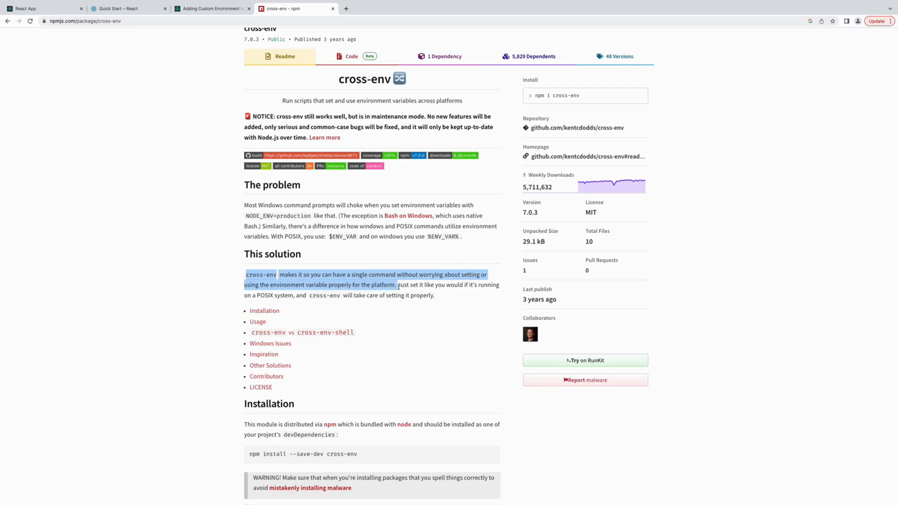
scroll(down, 3)
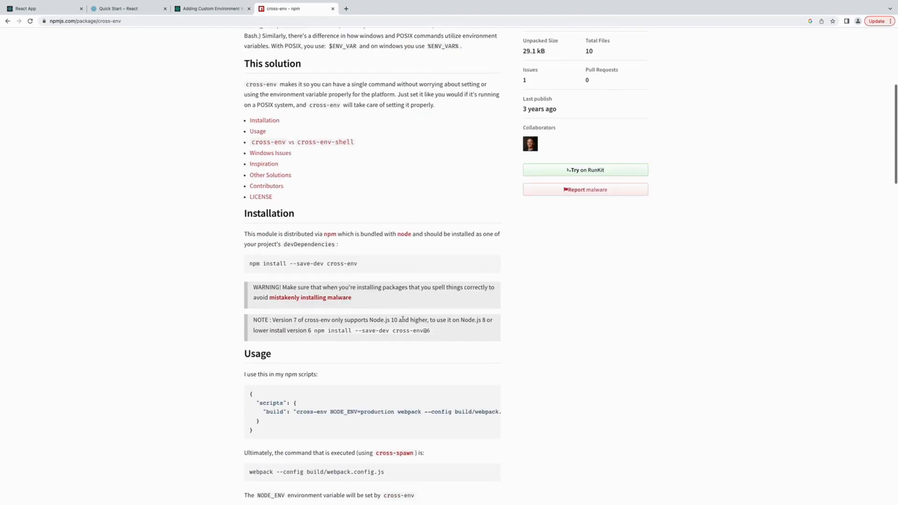
double_click(300, 264)
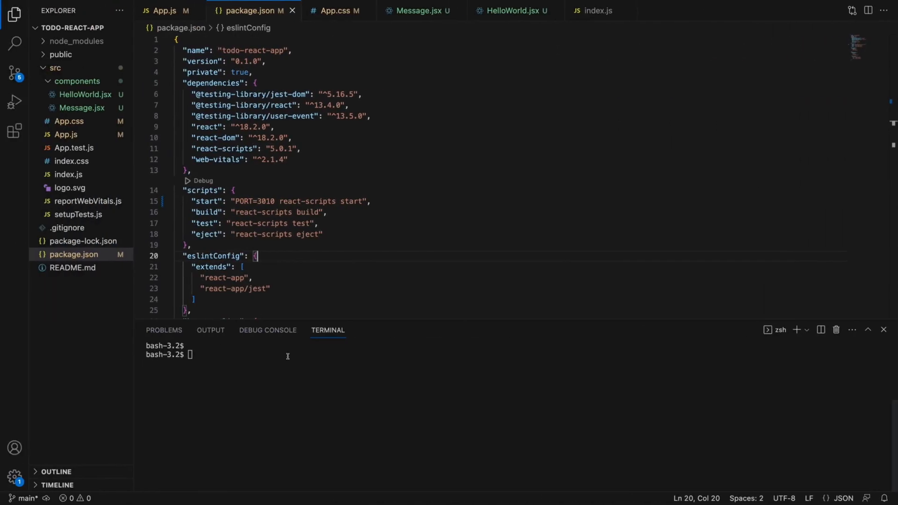
Install cross-env with npm install --save-dev and confirm it under devDependencies.
text(npm install --save-dev cross-env)
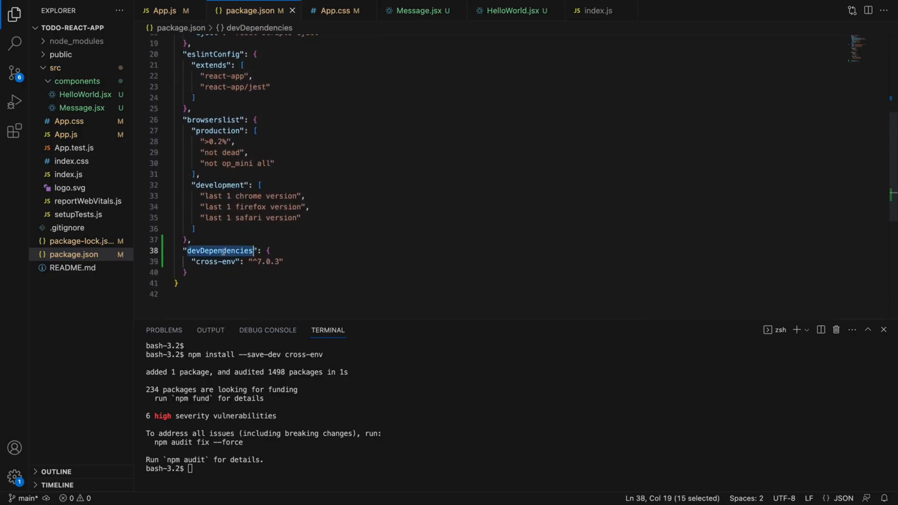
double_click(217, 262)
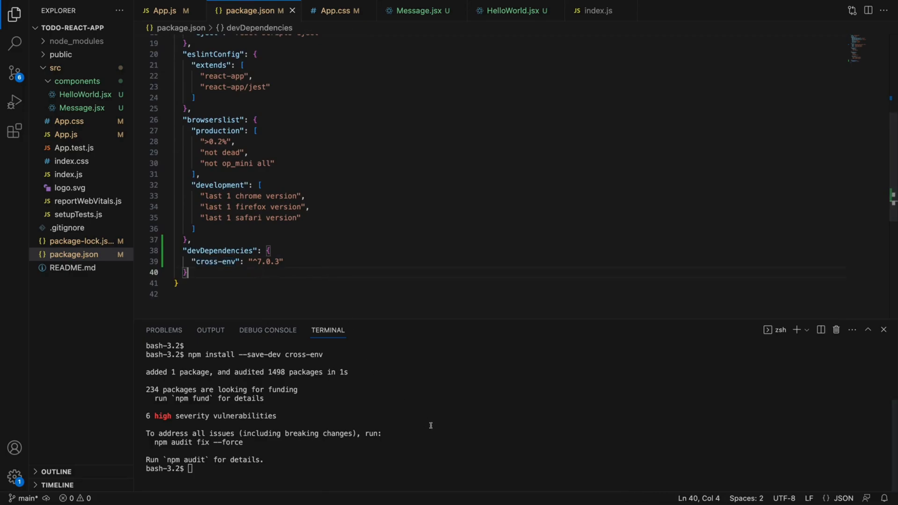
text(clea)
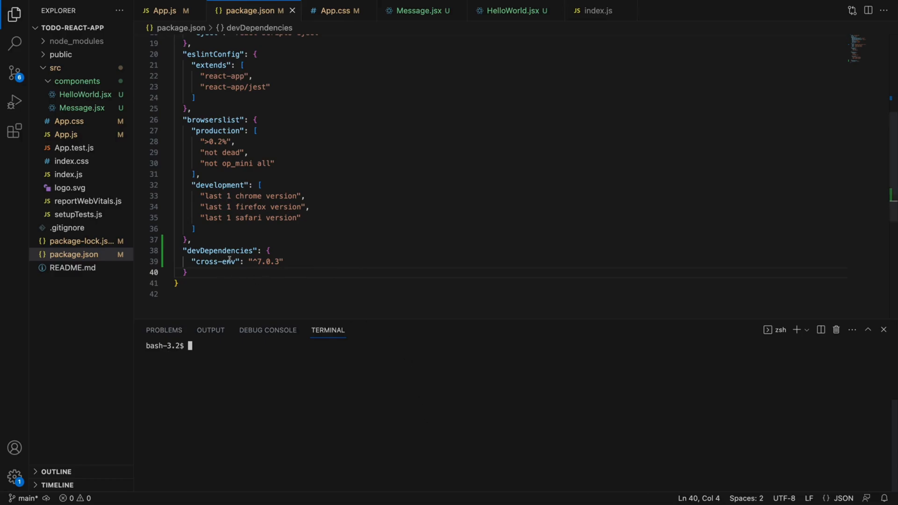
double_click(216, 262)
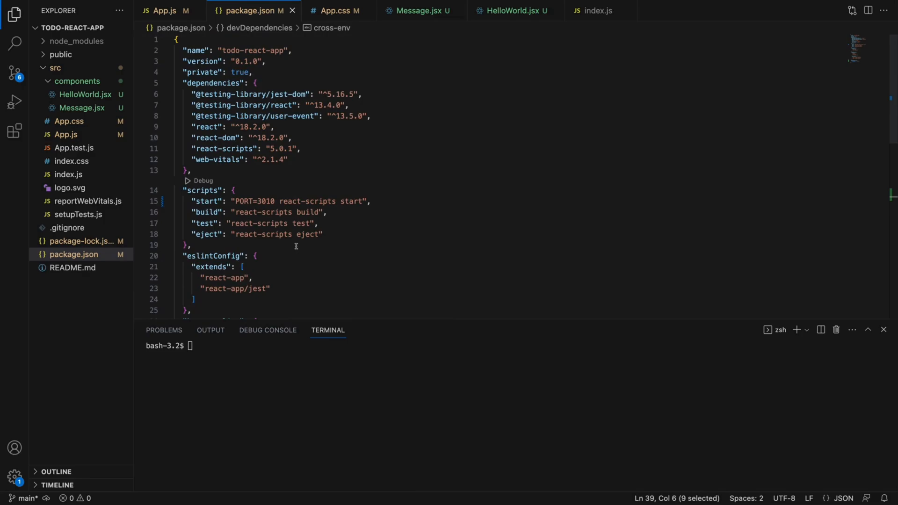
Prefix the start script with cross-env, clear the terminal and run npm start.
double_click(242, 201)
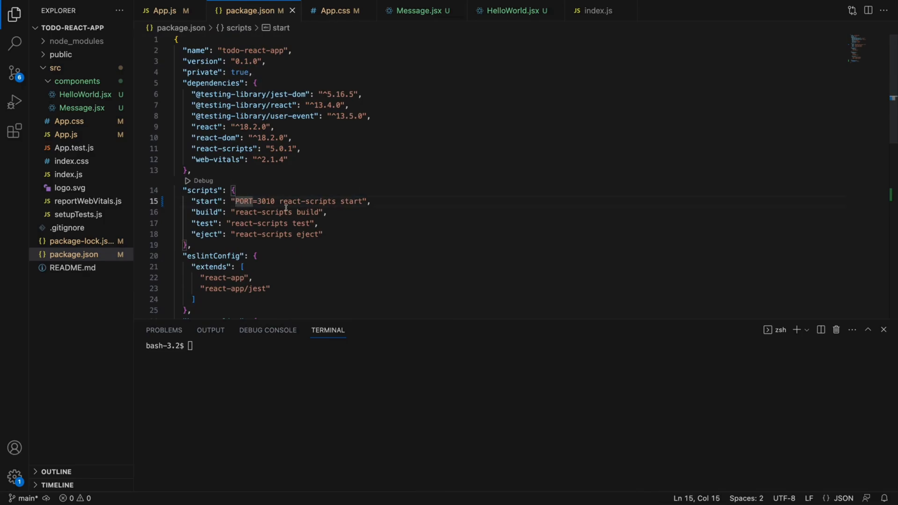
text(cross-env)
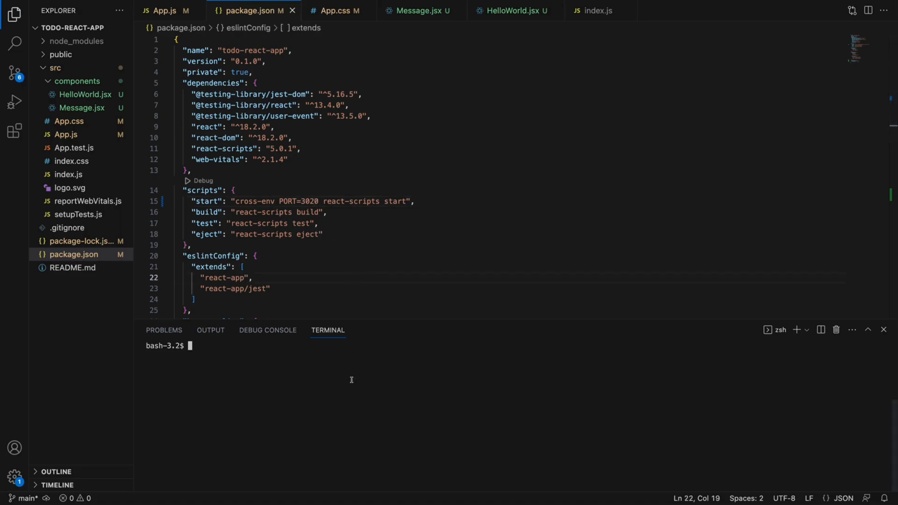
text(clear)
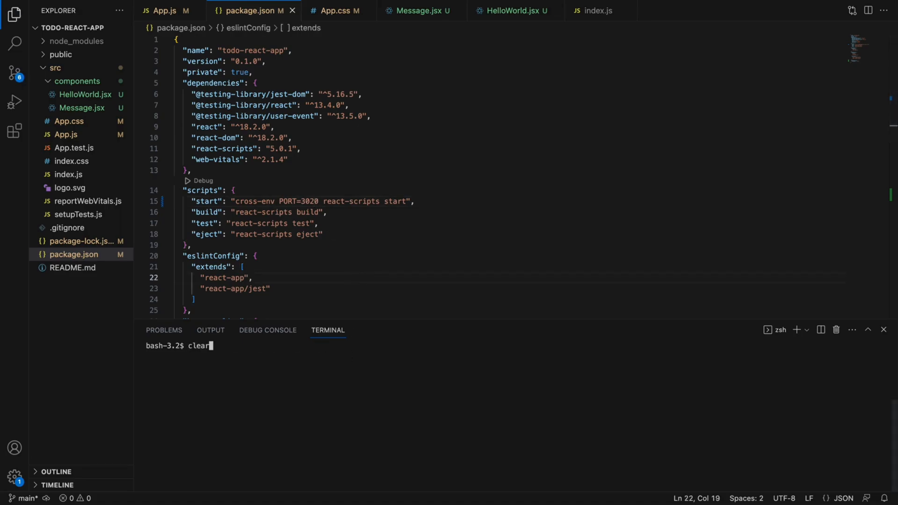
text(npm start)
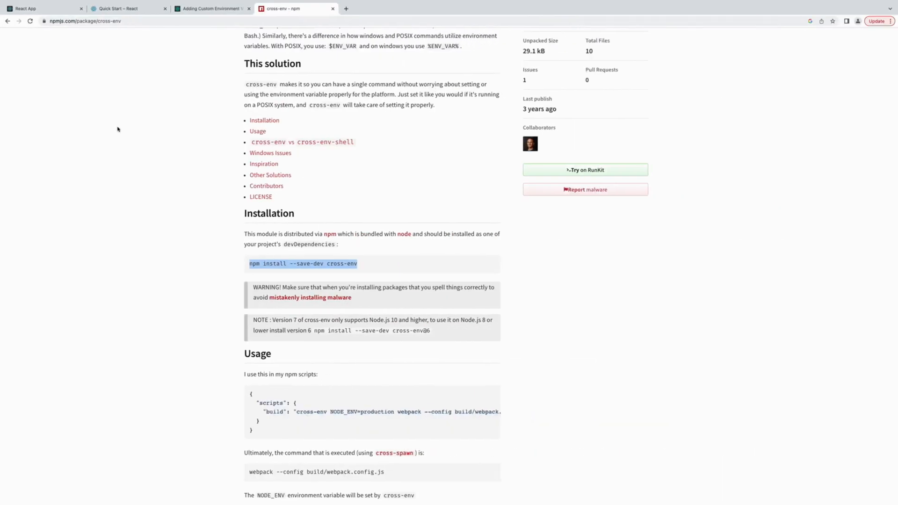
Switch to the Chrome tab to read the cross-env package page.
click(41, 9)
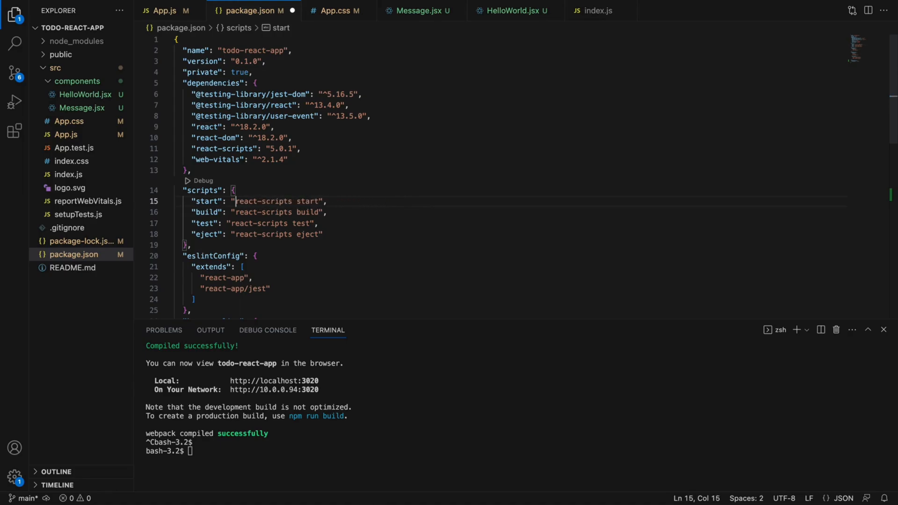
Select the react-scripts version number in package.json.
double_click(262, 201)
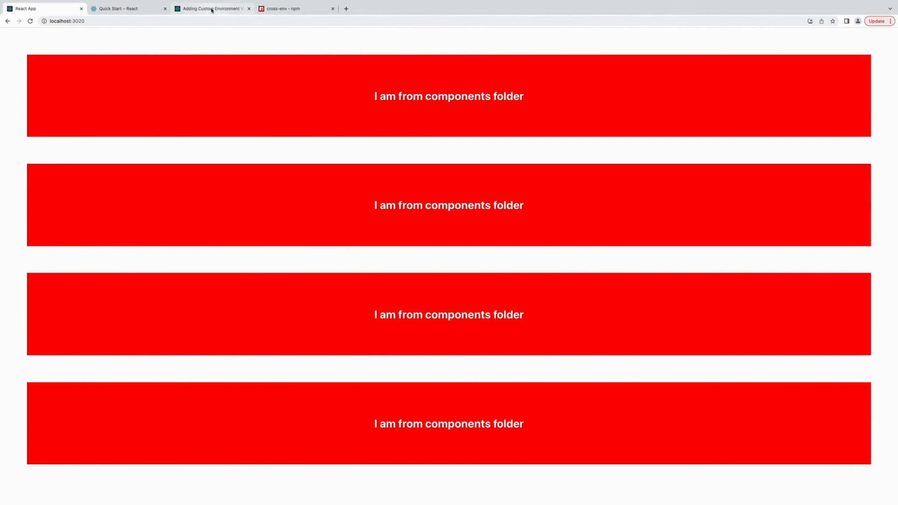
Read the 'Adding Custom Environment Variables' docs and highlight the .env passage.
click(209, 8)
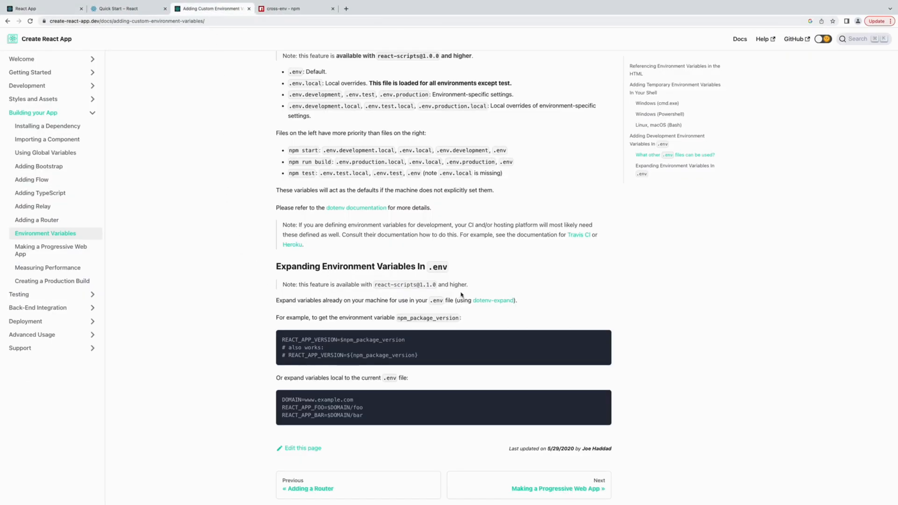
drag(280, 284, 467, 284)
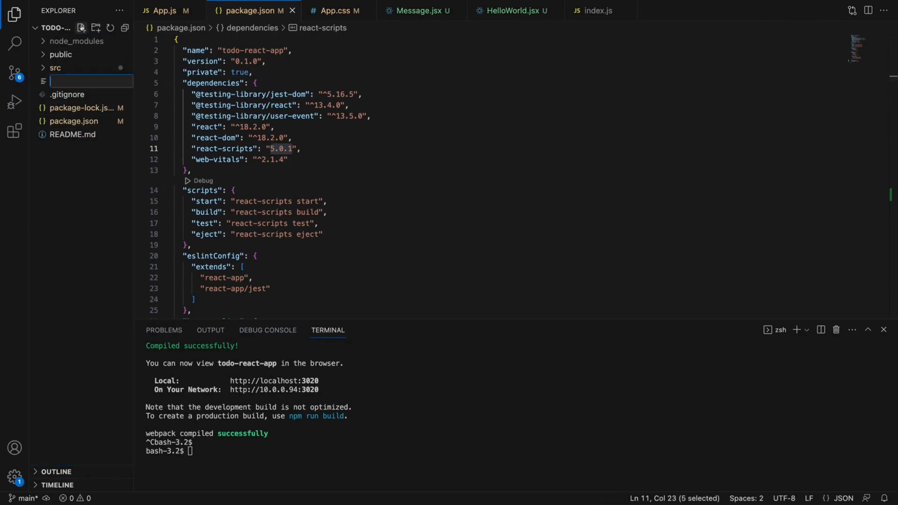
Create a root .env file containing PORT=3040, save it and run npm start.
text(.env)
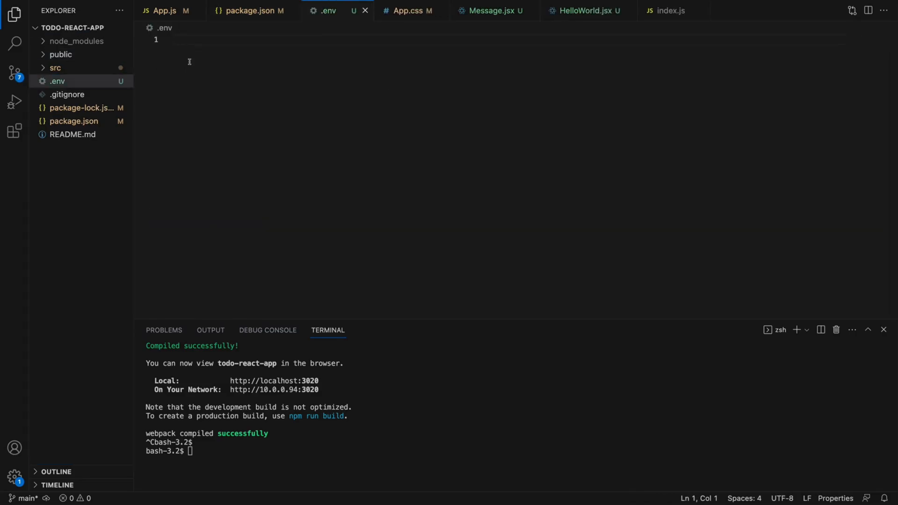
click(174, 39)
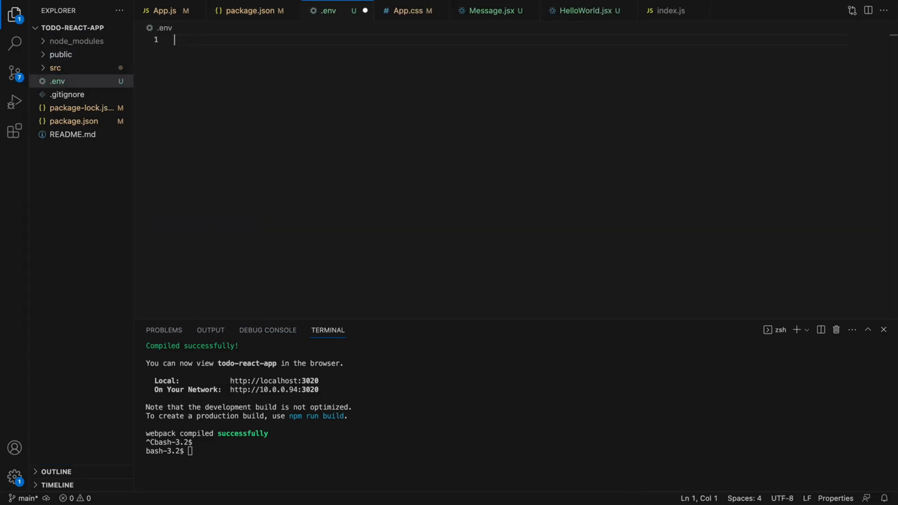
text(PORT)
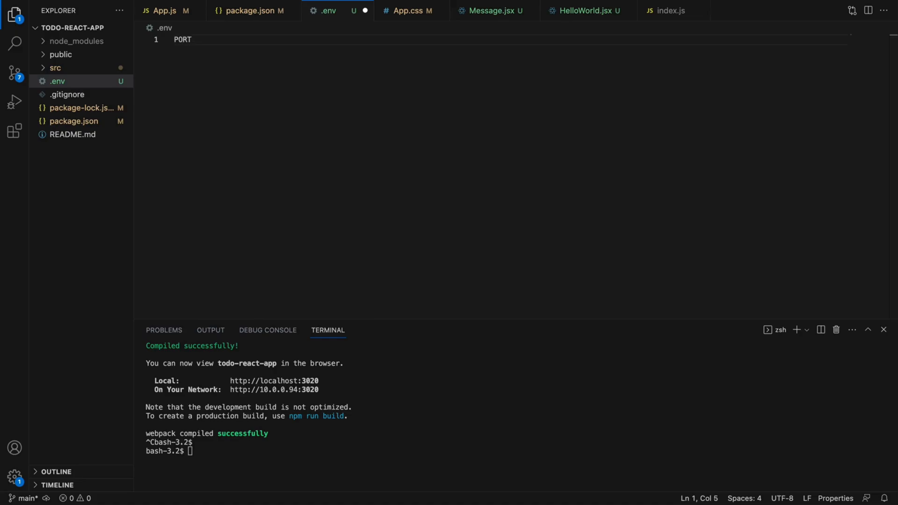
text(=3040)
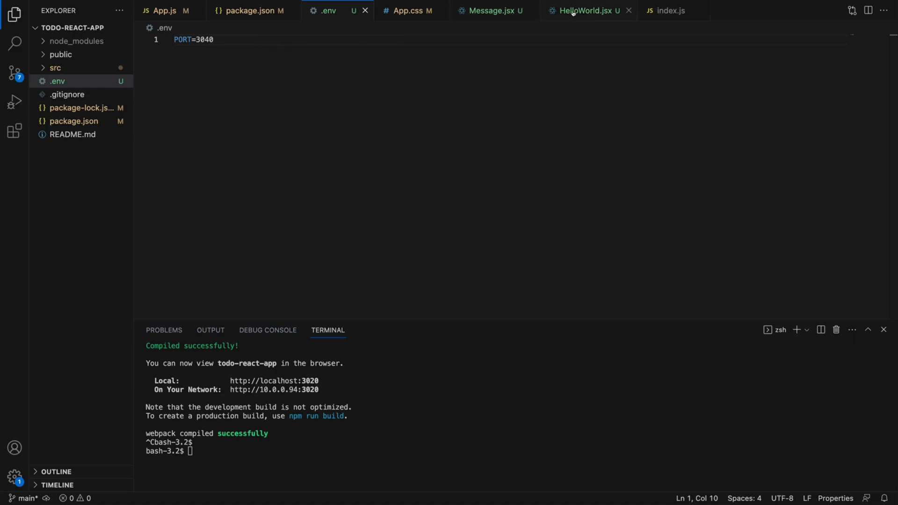
click(250, 11)
text(5)
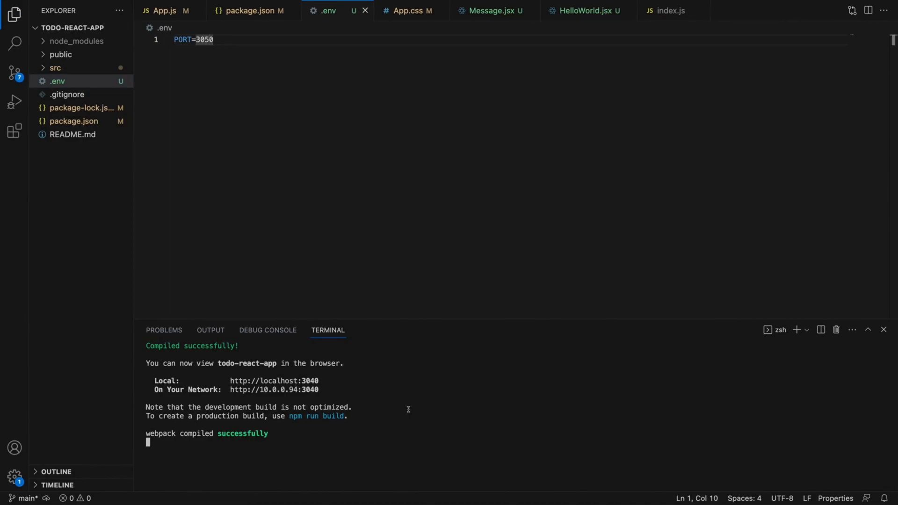
text(npm start)
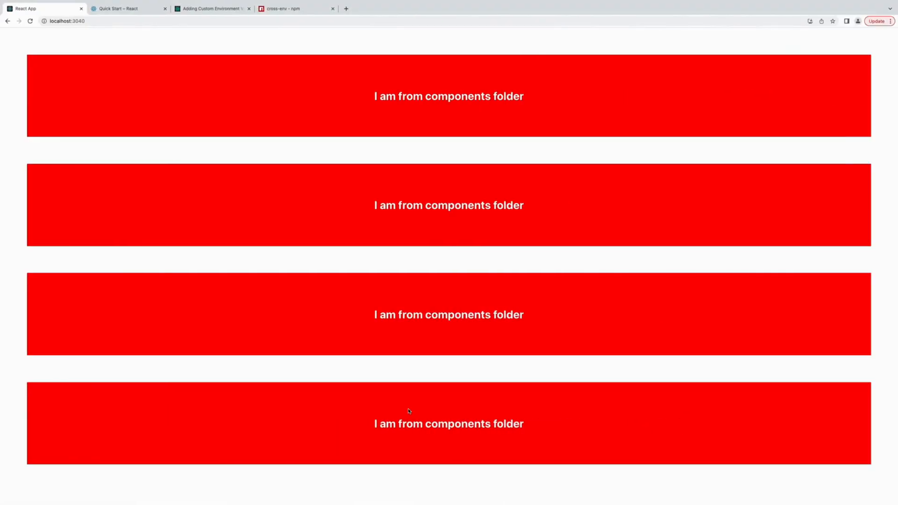
Return from Chrome to VS Code to see the dev server running on localhost:3050.
click(67, 21)
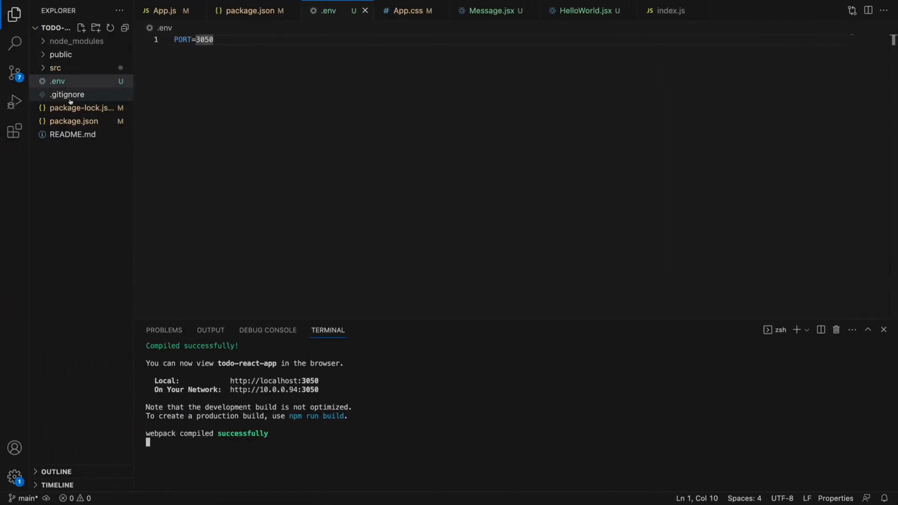
Prefix the start script in package.json with a cross-env PORT value overriding the .env setting.
click(247, 11)
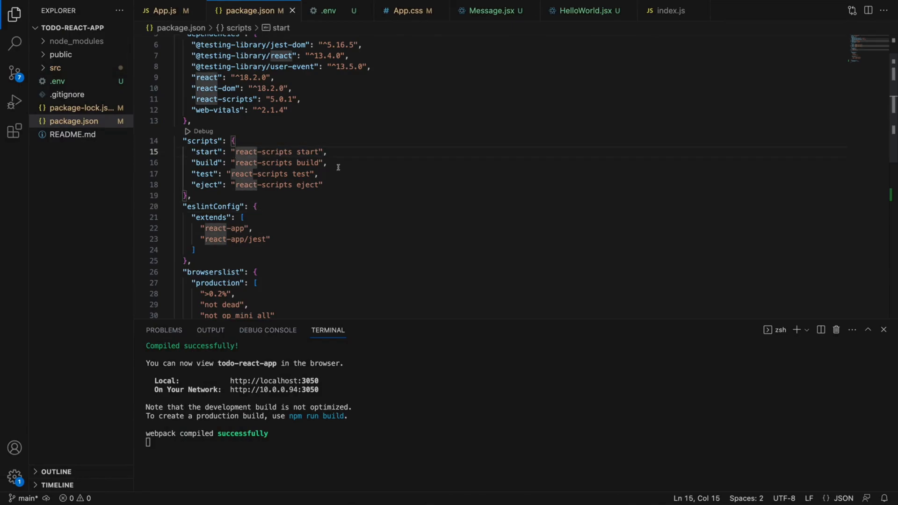
text(cross-env)
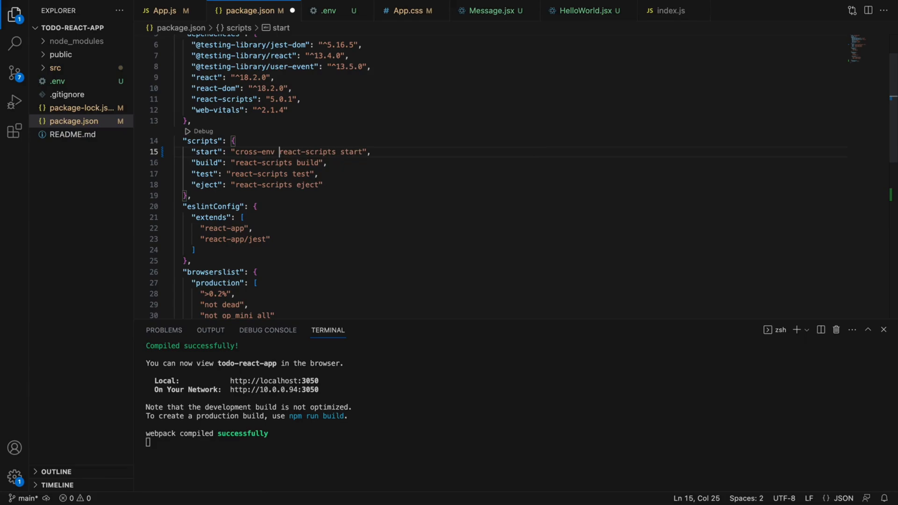
text(PORT)
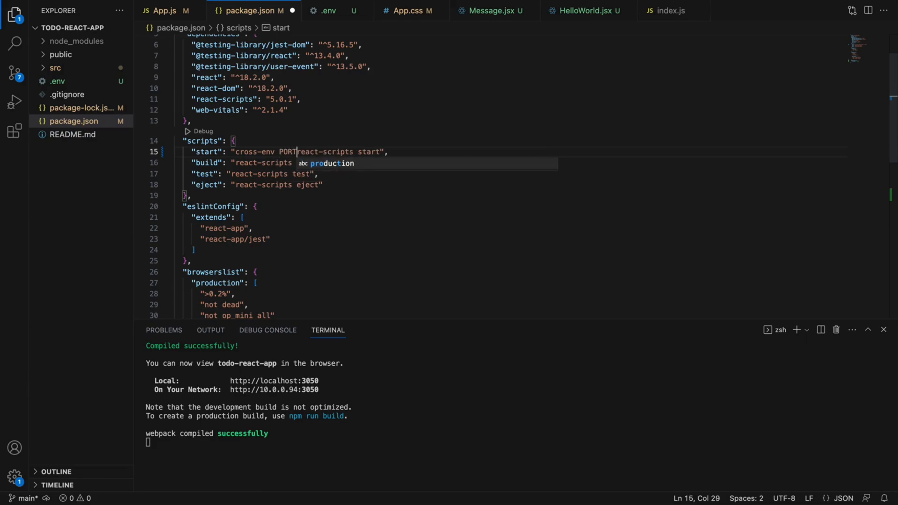
text(=305)
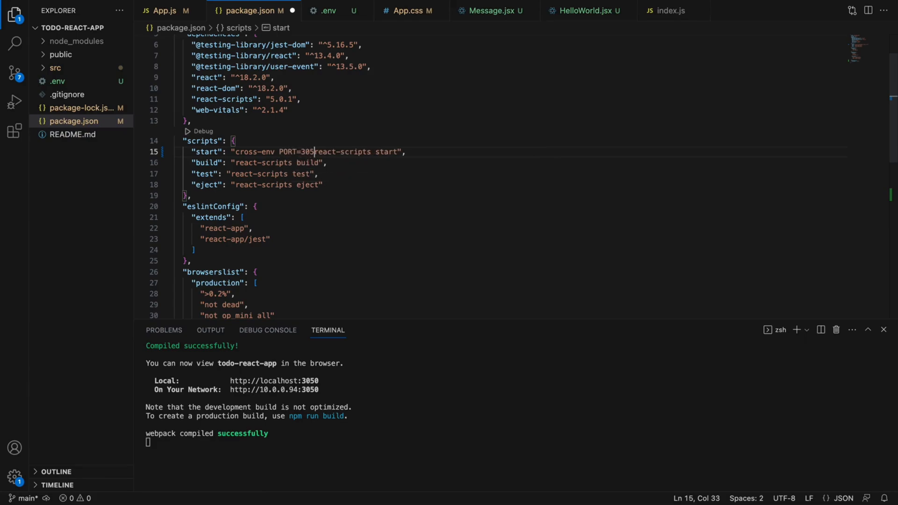
text(0)
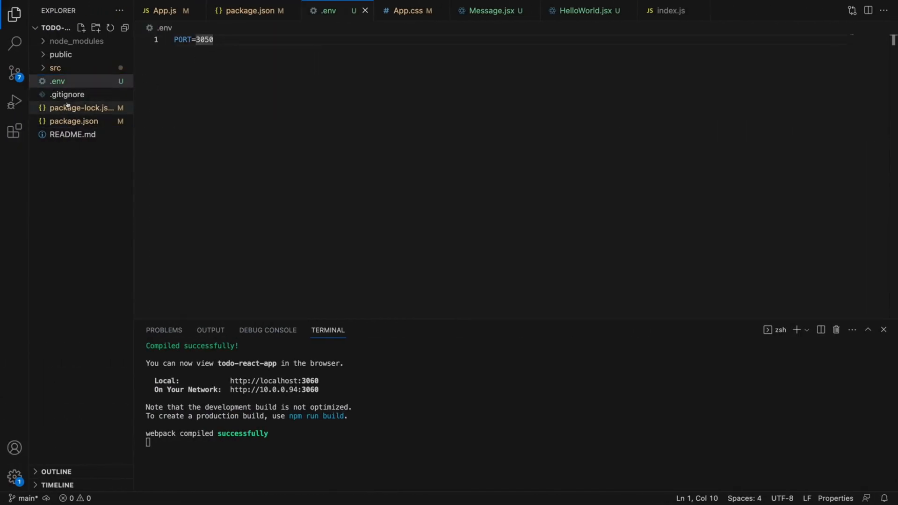
View the start script's cross-env PORT=3060 in package.json and stop the dev server with Ctrl+C.
click(249, 11)
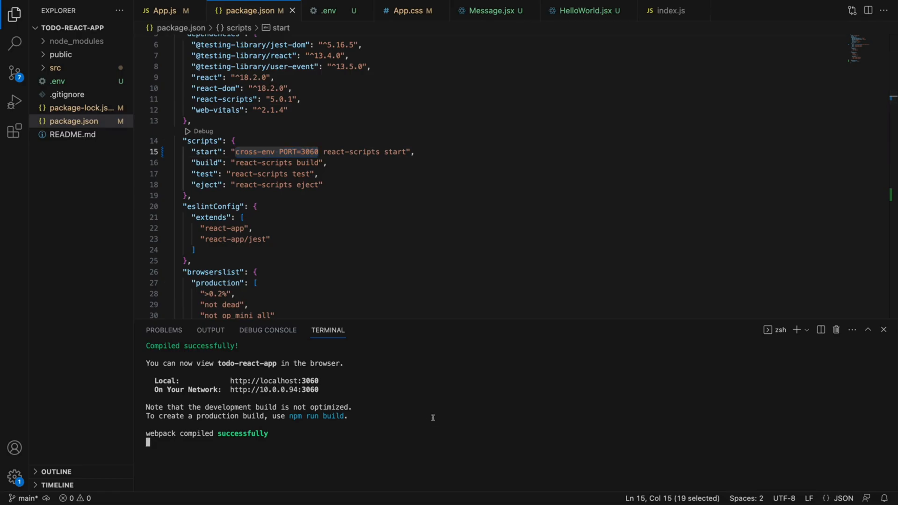
key(ctrl+c)
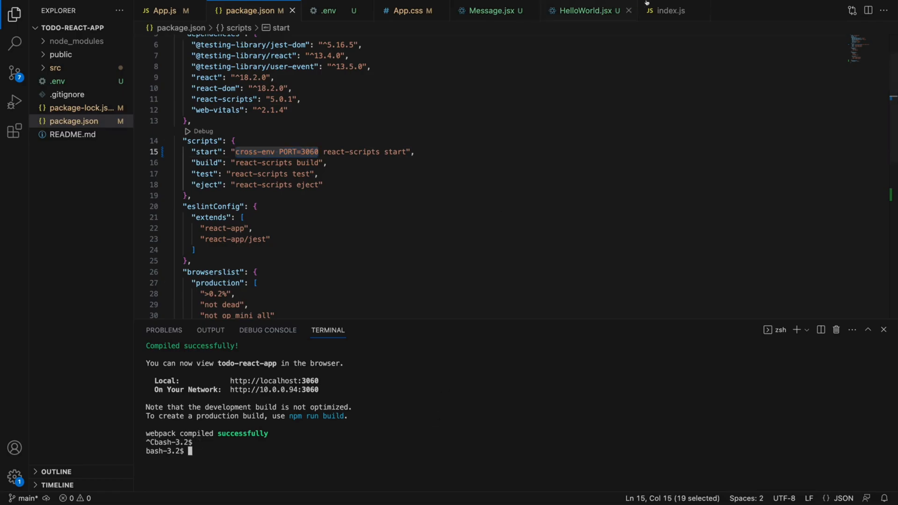